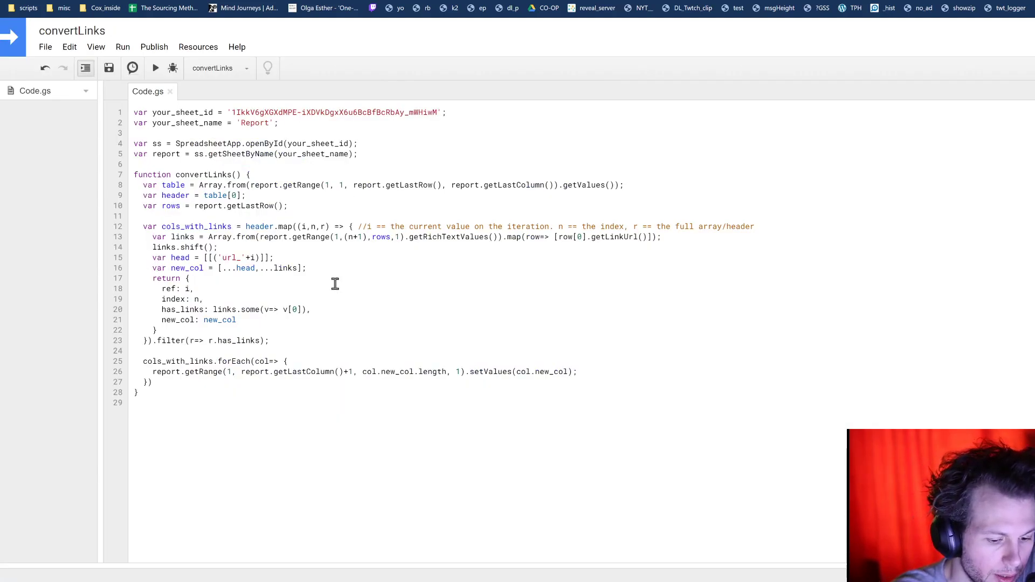
- Limit the header getRange to a single row instead of getLastRow()
{"action": "left_click", "coordinate": [193, 289]}
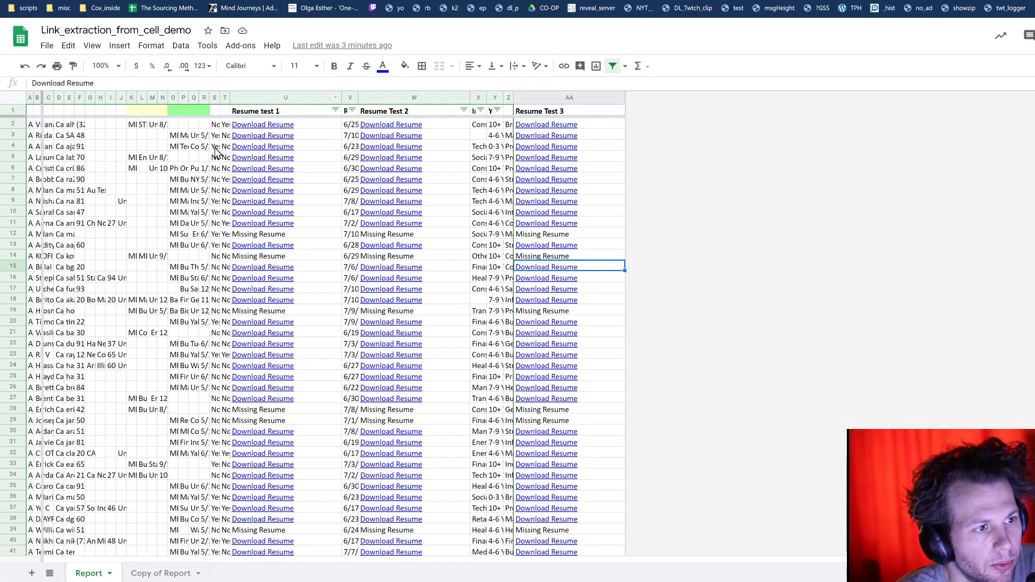
{"action": "left_click", "coordinate": [285, 110]}
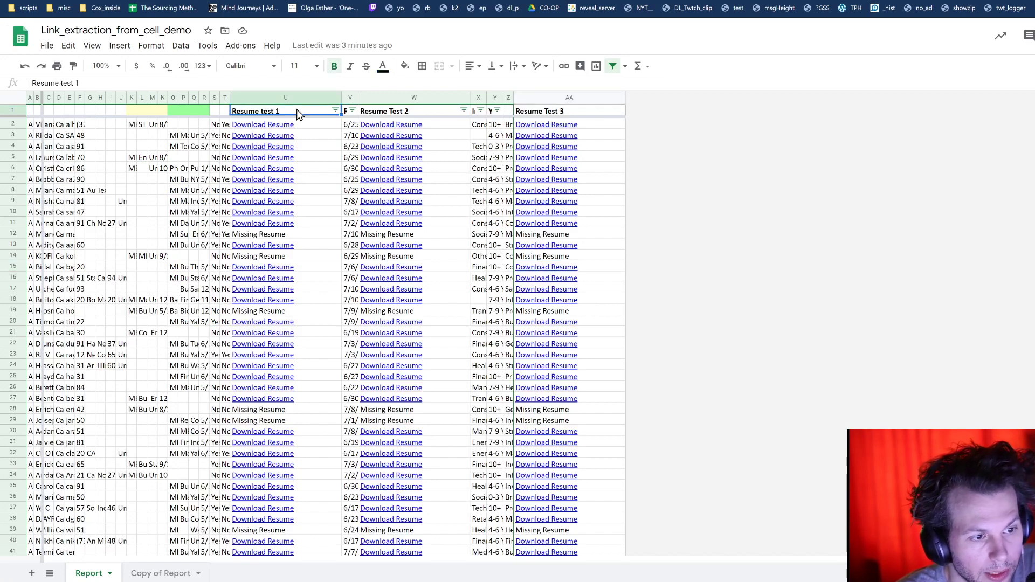
{"action": "mouse_move", "coordinate": [262, 157]}
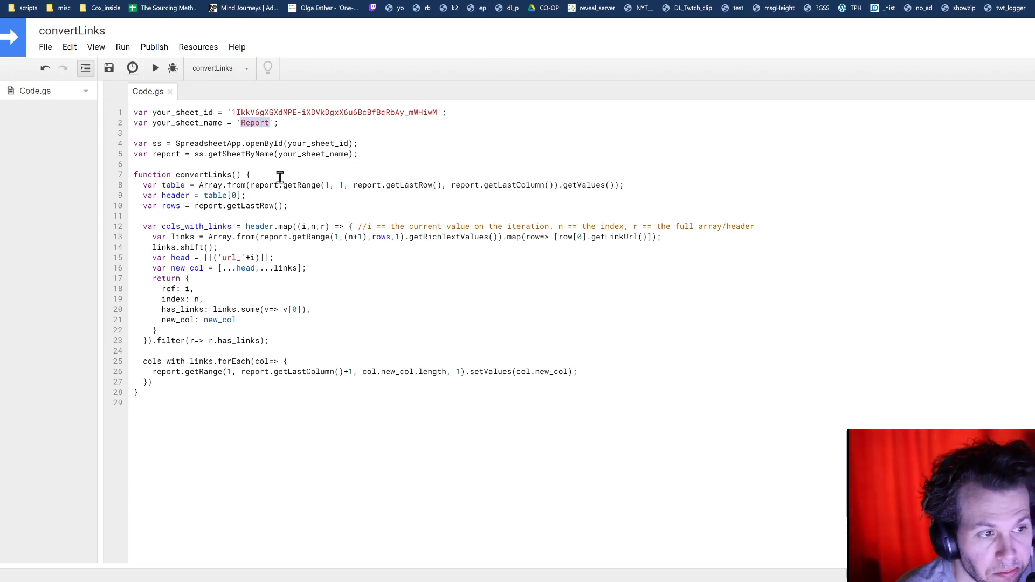
{"action": "mouse_move", "coordinate": [289, 180]}
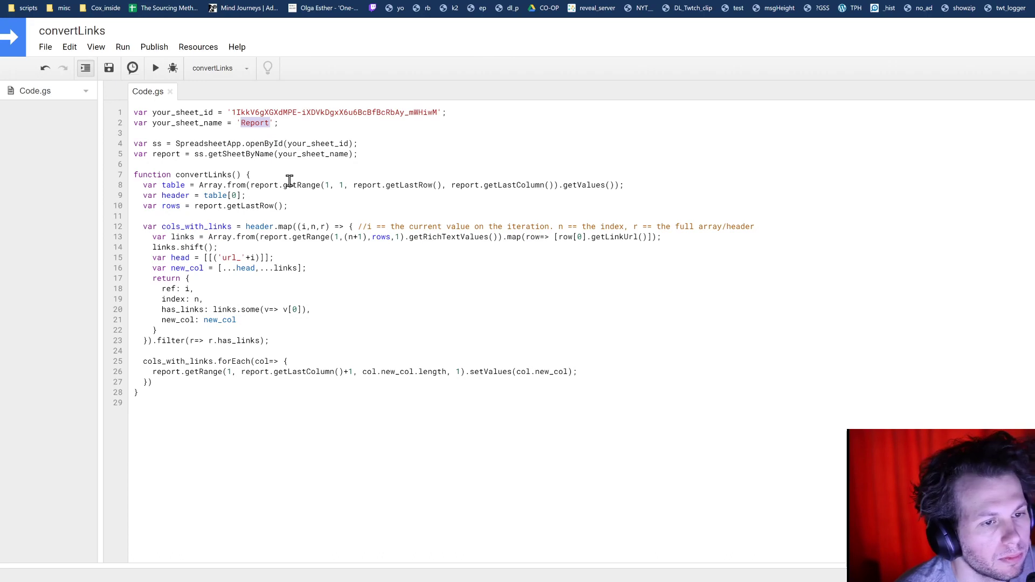
{"action": "mouse_move", "coordinate": [325, 218]}
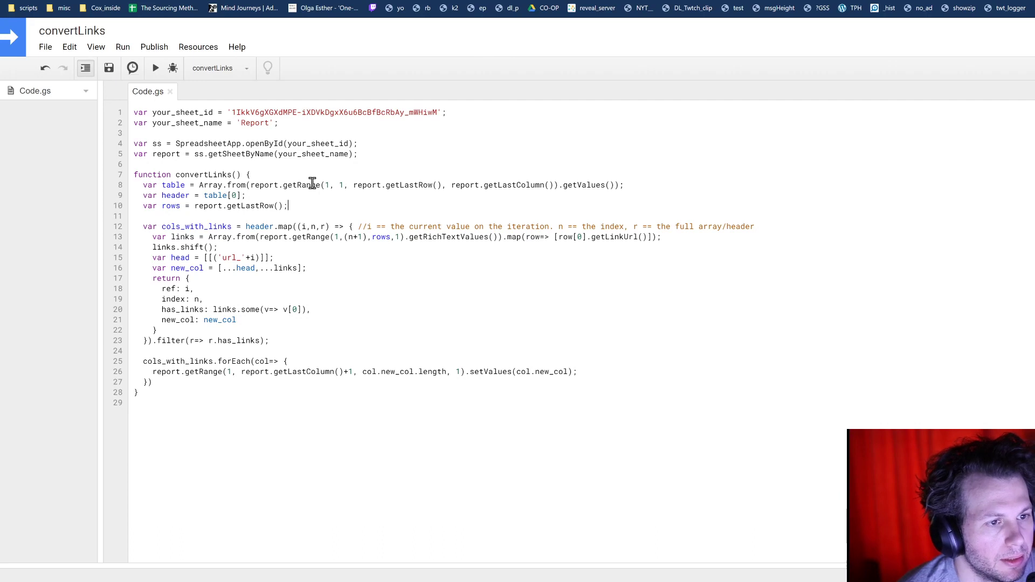
{"action": "mouse_move", "coordinate": [354, 154]}
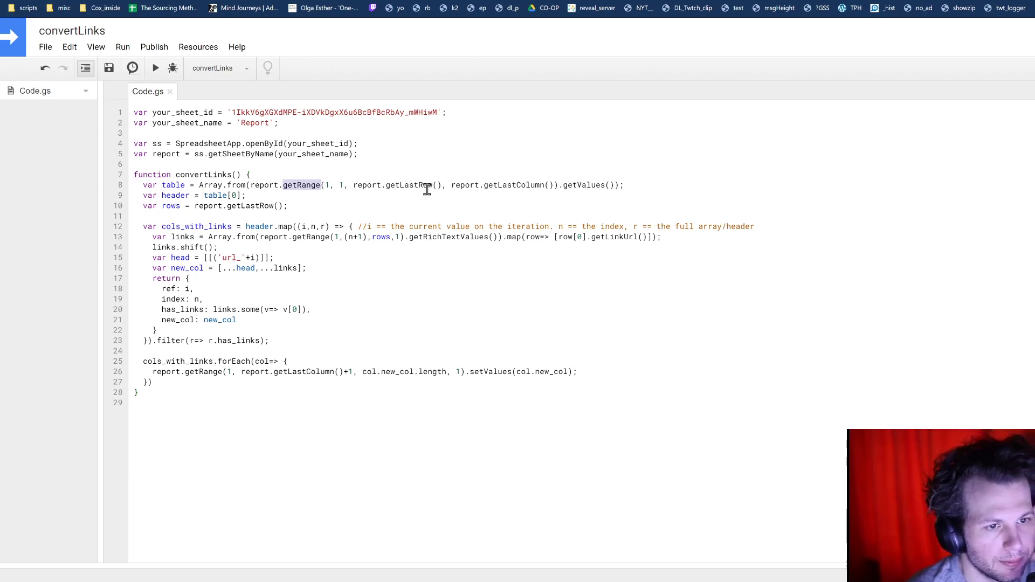
{"action": "left_click_drag", "start_coordinate": [353, 184], "coordinate": [443, 185]}
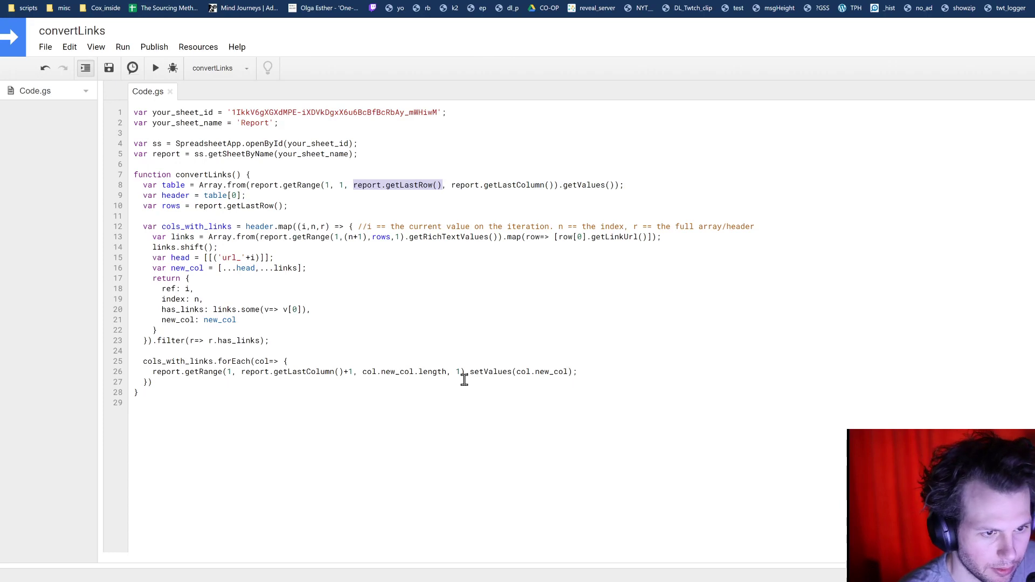
{"action": "type", "text": "2"}
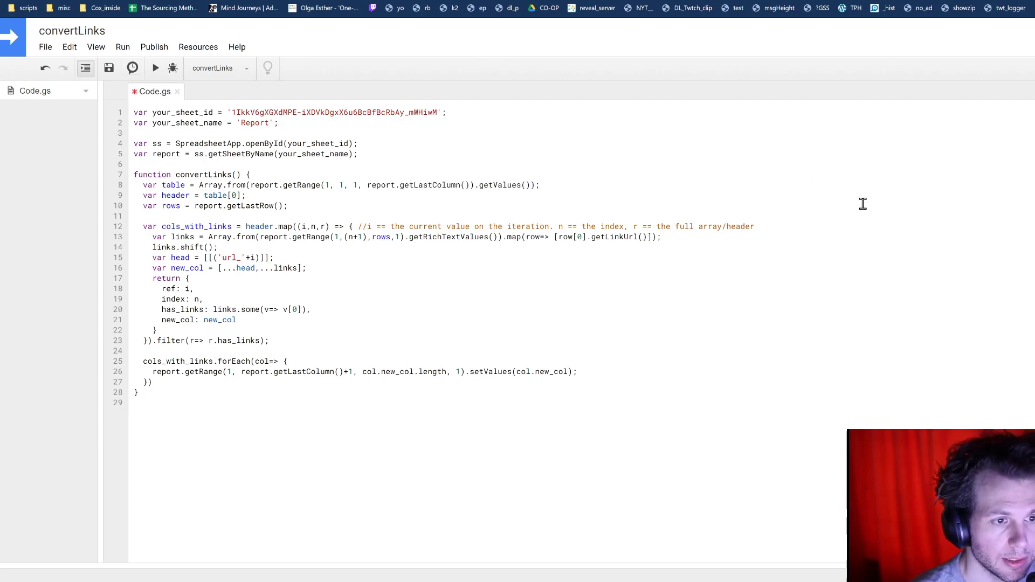
{"action": "mouse_move", "coordinate": [478, 248]}
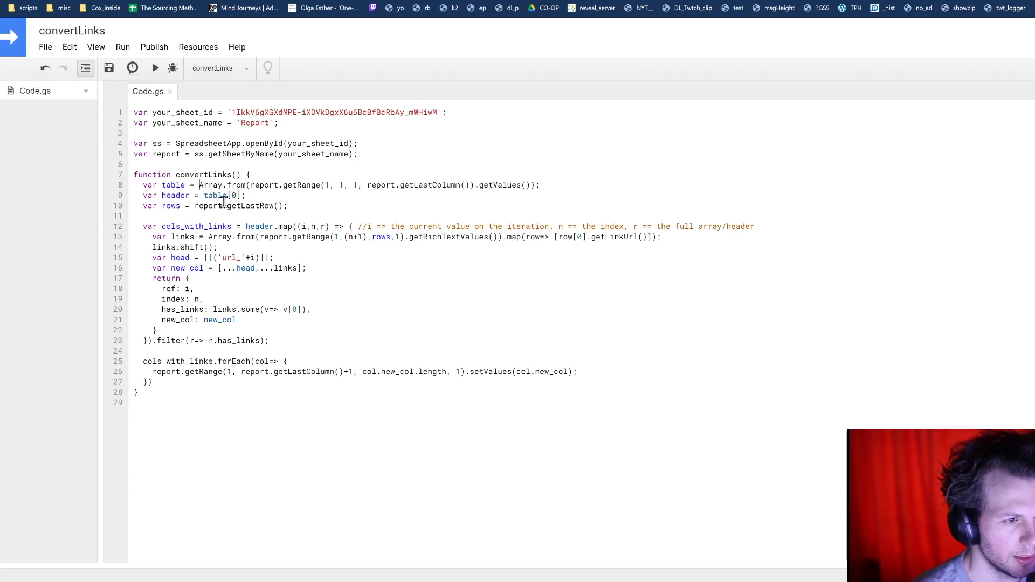
- Move the Array.from range expression onto the header line with [0] and drop the table variable
{"action": "key", "text": "Delete"}
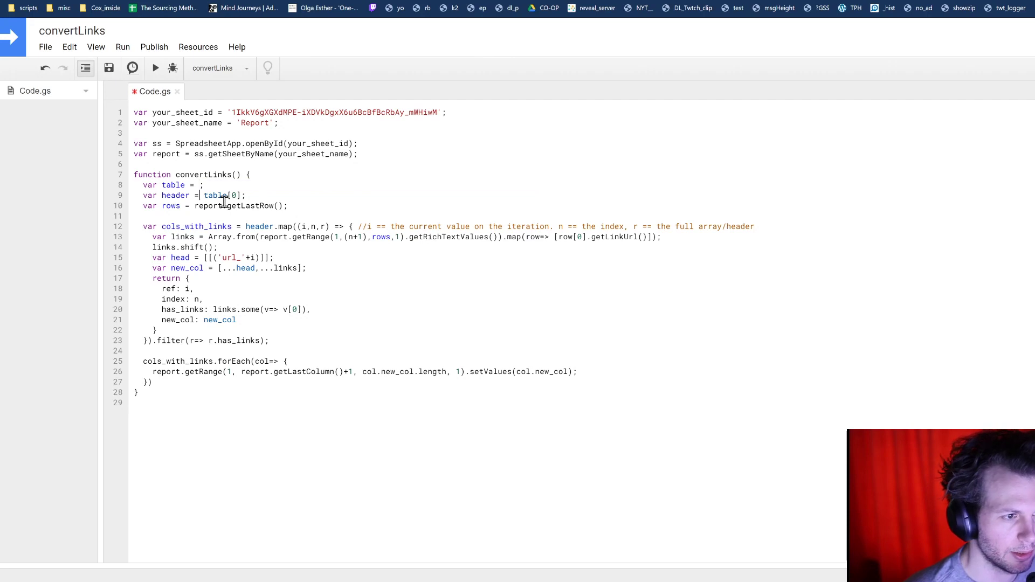
{"action": "type", "text": "Array.from(report.getRange(1, 1, 1, report.getLastColumn()).getValues())[0];"}
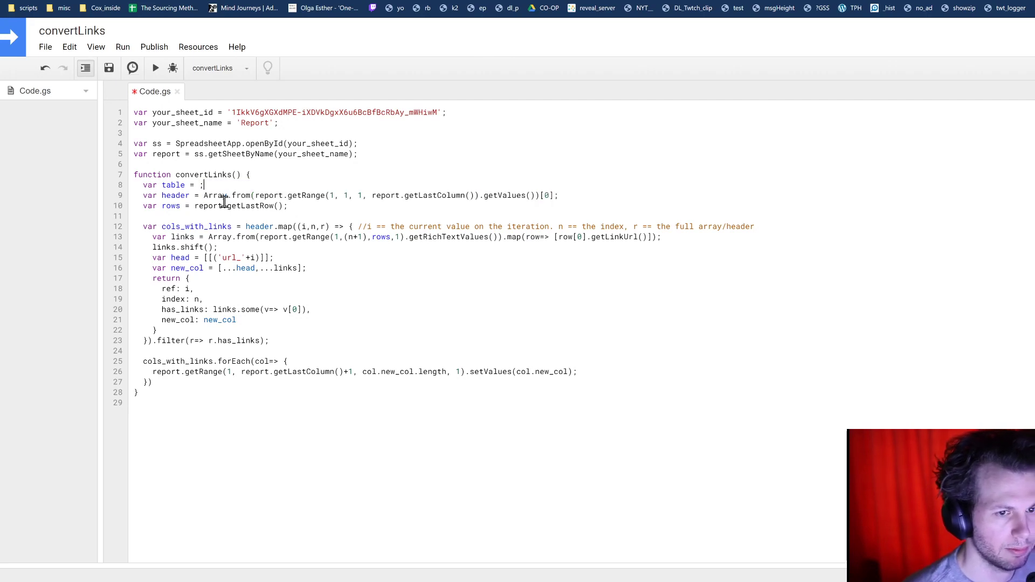
{"action": "key", "text": "Backspace"}
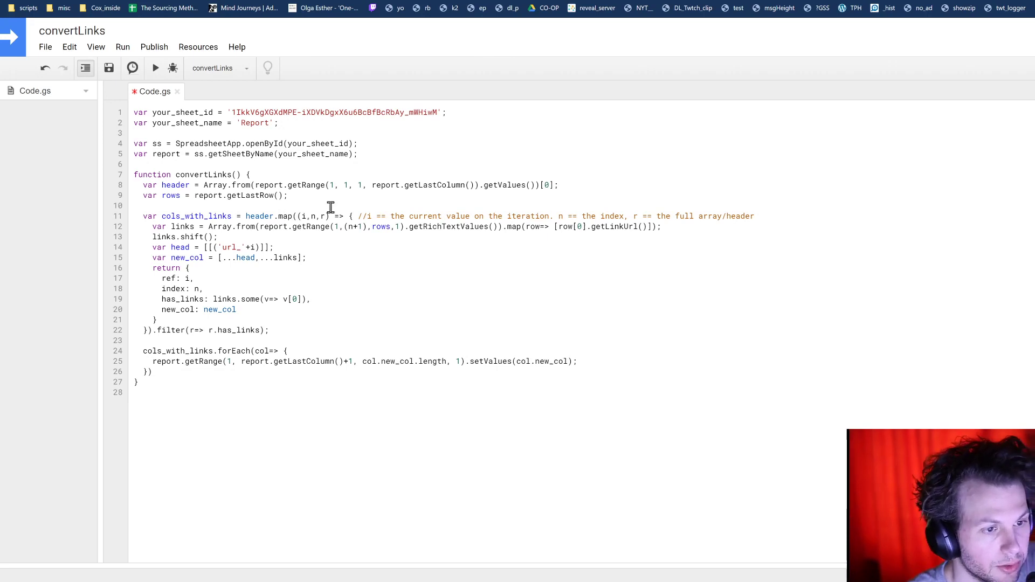
{"action": "mouse_move", "coordinate": [324, 224]}
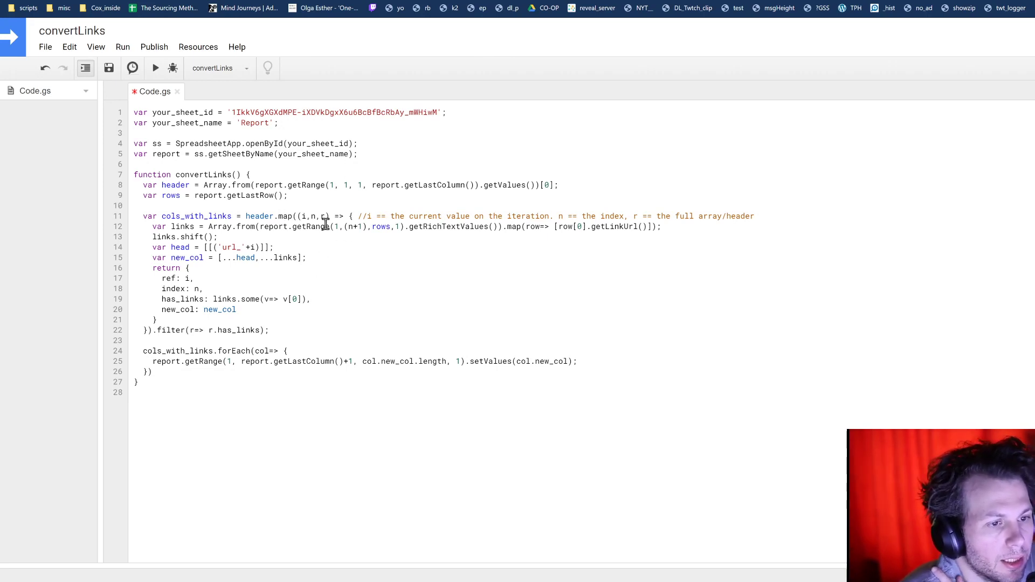
- Add a // comment with the MDN Array.prototype.map URL above the cols_with_links map
{"action": "double_click", "coordinate": [311, 216]}
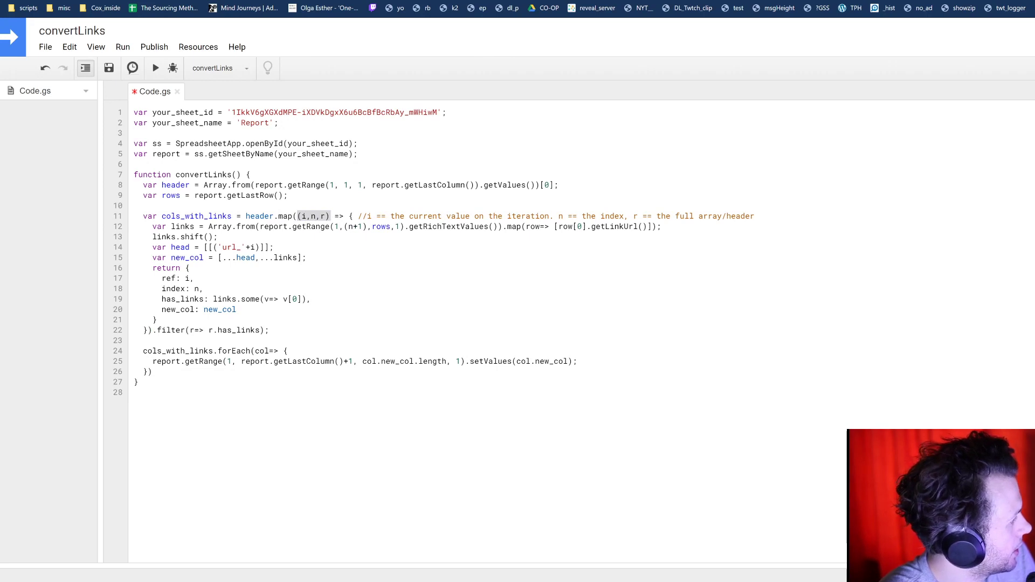
{"action": "mouse_move", "coordinate": [793, 285]}
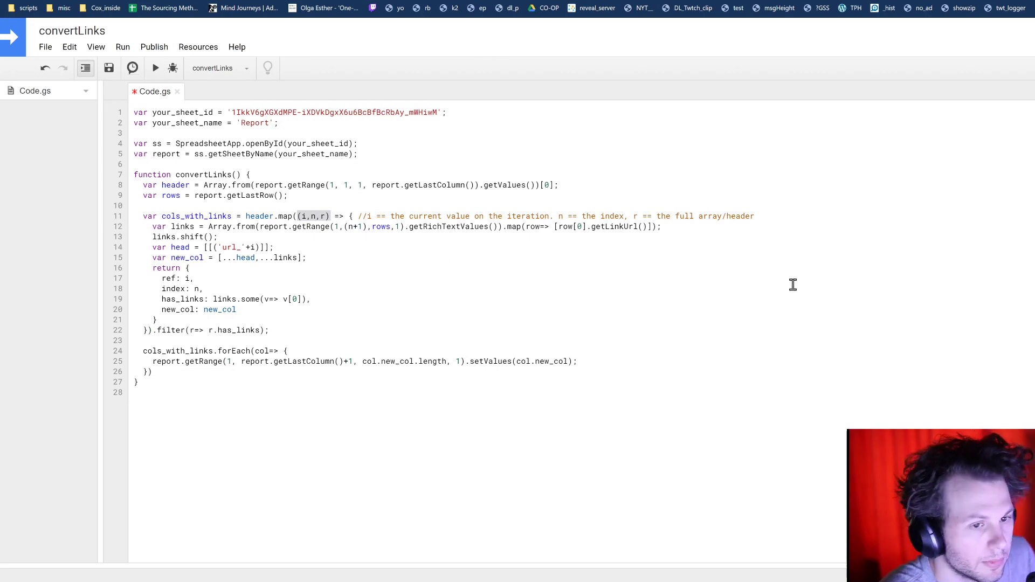
{"action": "type", "text": "//"}
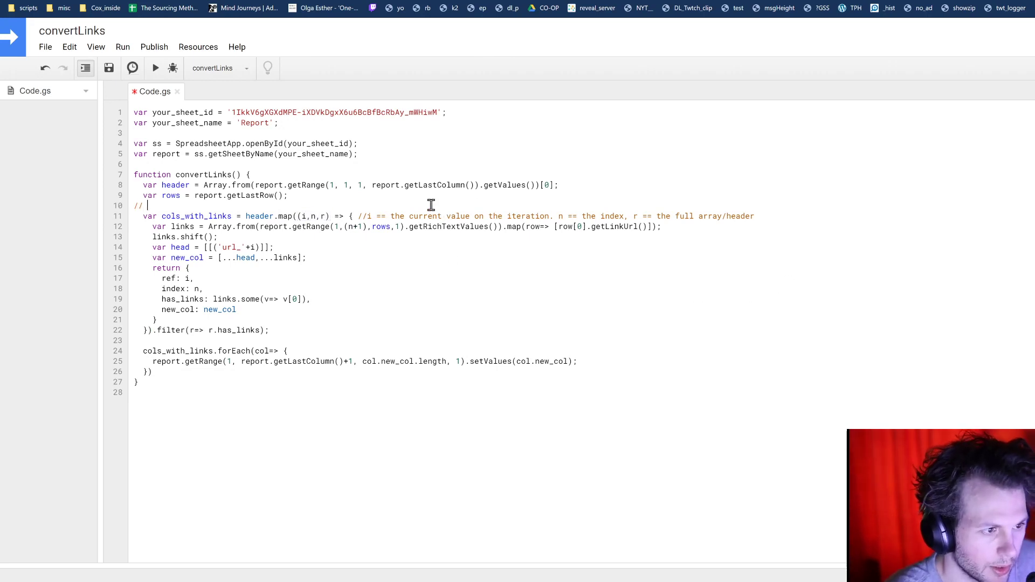
{"action": "type", "text": "https://developer.mozilla.org/en-US/docs/Web/JavaScript/Reference/Global_Objects/Array/map"}
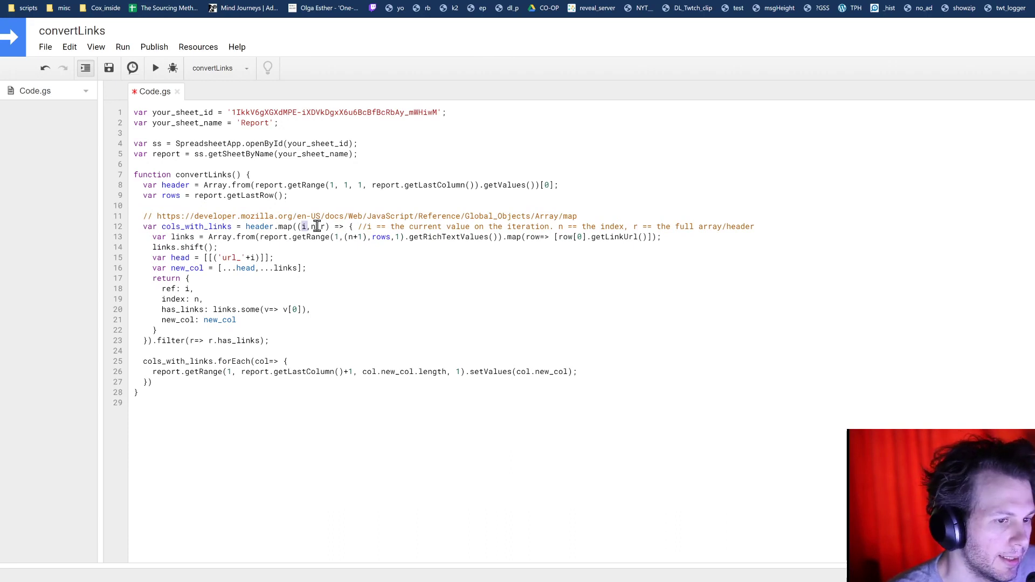
{"action": "double_click", "coordinate": [311, 227]}
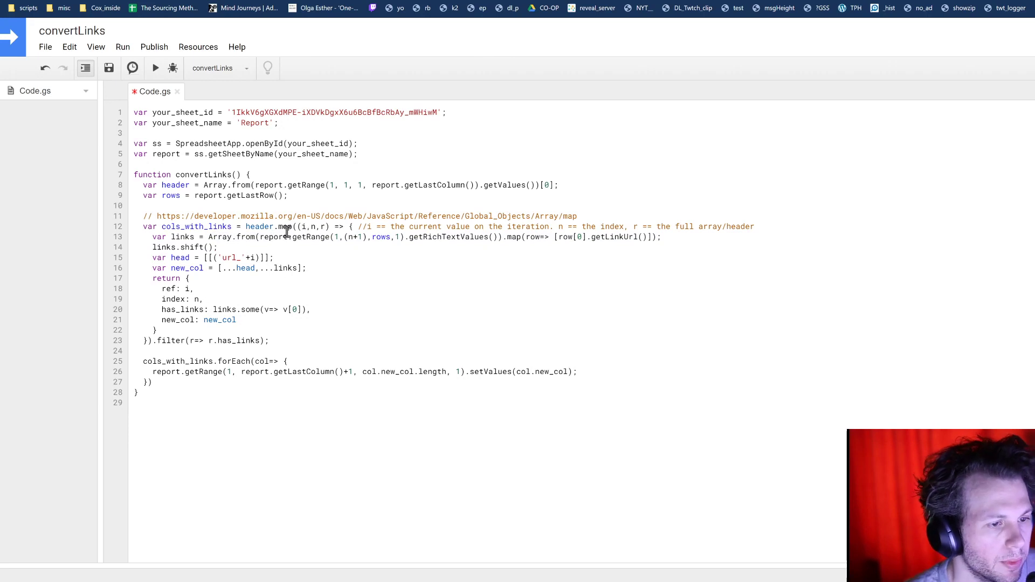
{"action": "double_click", "coordinate": [311, 237]}
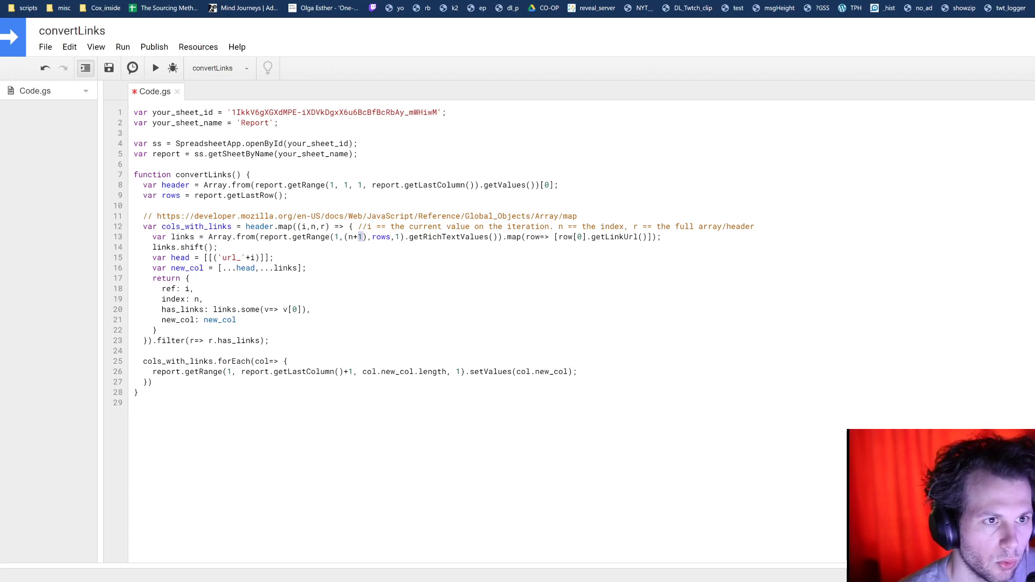
{"action": "double_click", "coordinate": [381, 238]}
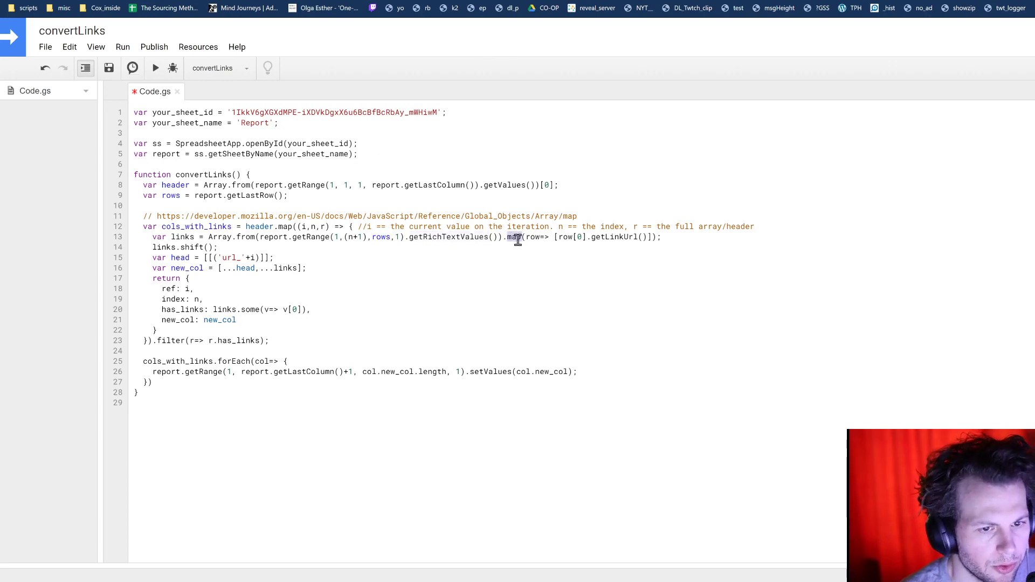
{"action": "mouse_move", "coordinate": [535, 238]}
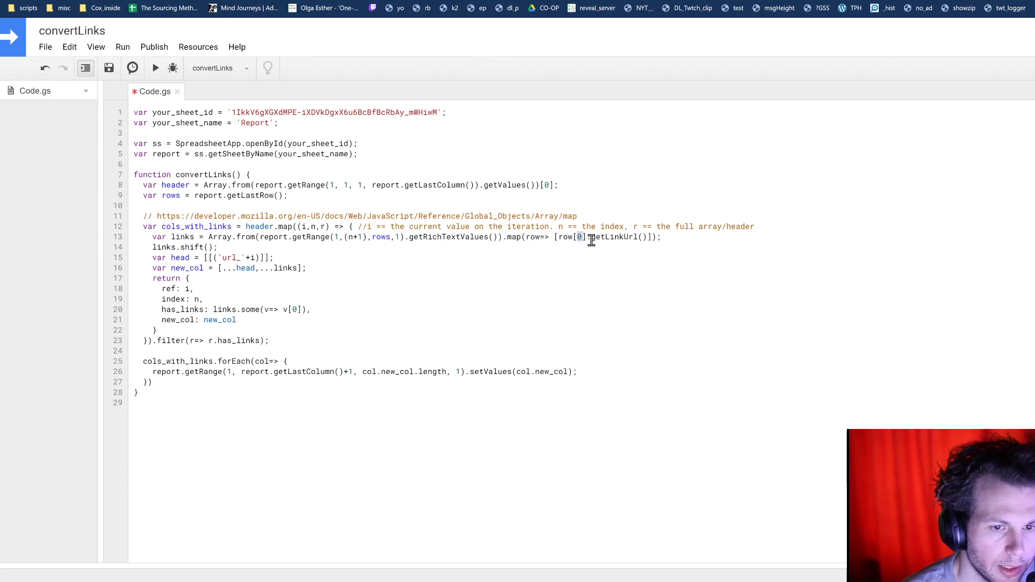
{"action": "double_click", "coordinate": [613, 237]}
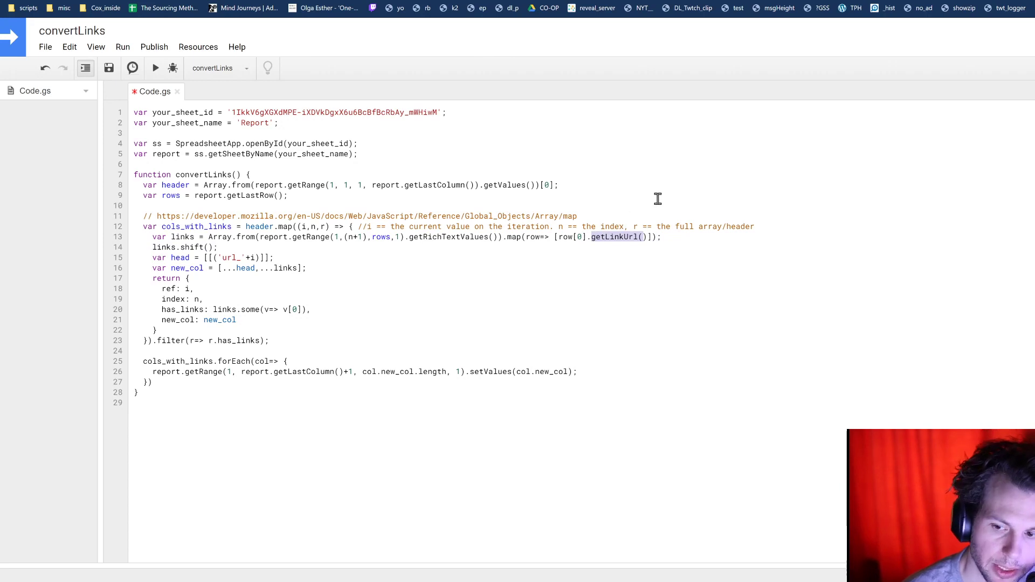
{"action": "mouse_move", "coordinate": [342, 242]}
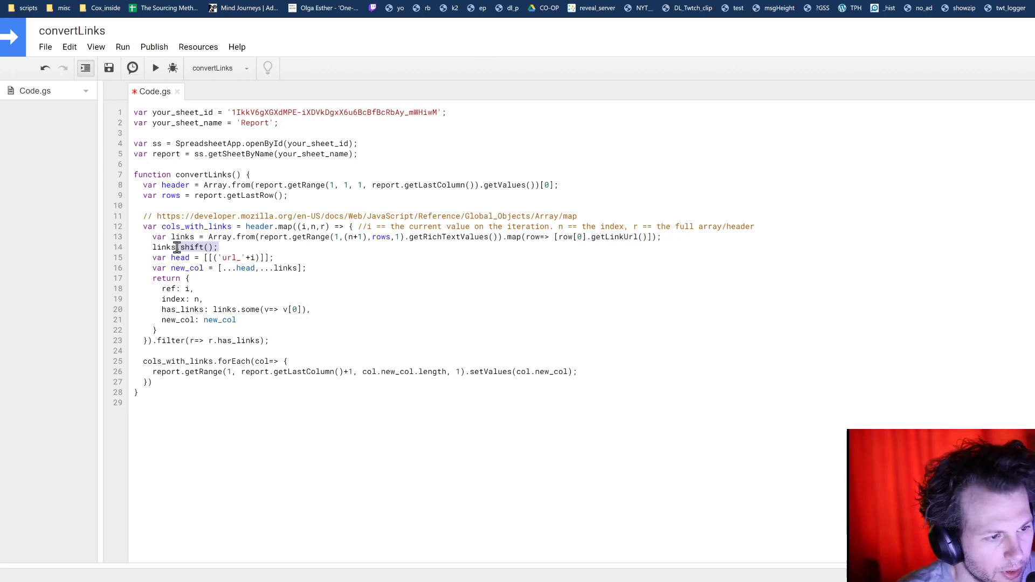
{"action": "double_click", "coordinate": [191, 247]}
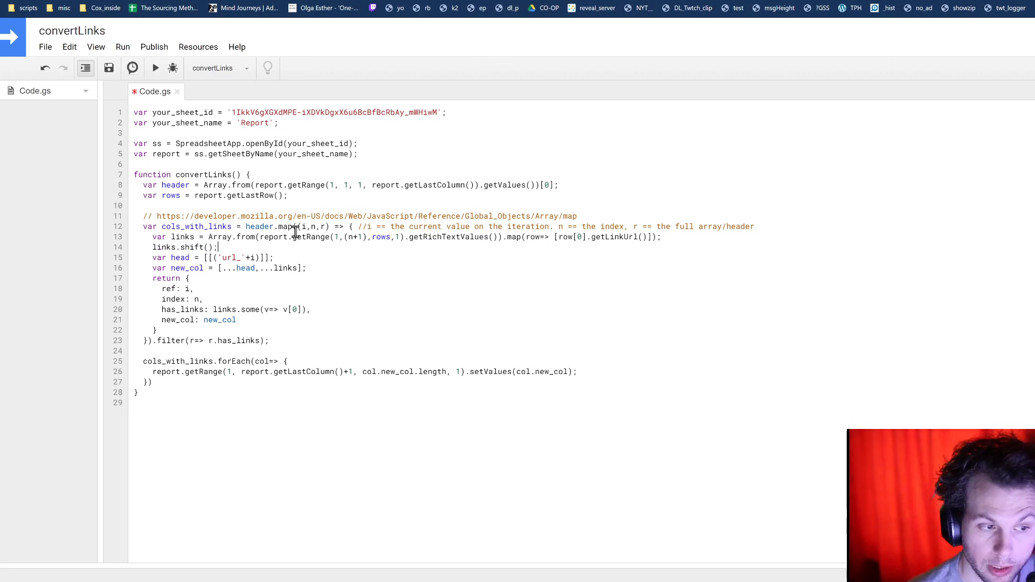
{"action": "double_click", "coordinate": [230, 257]}
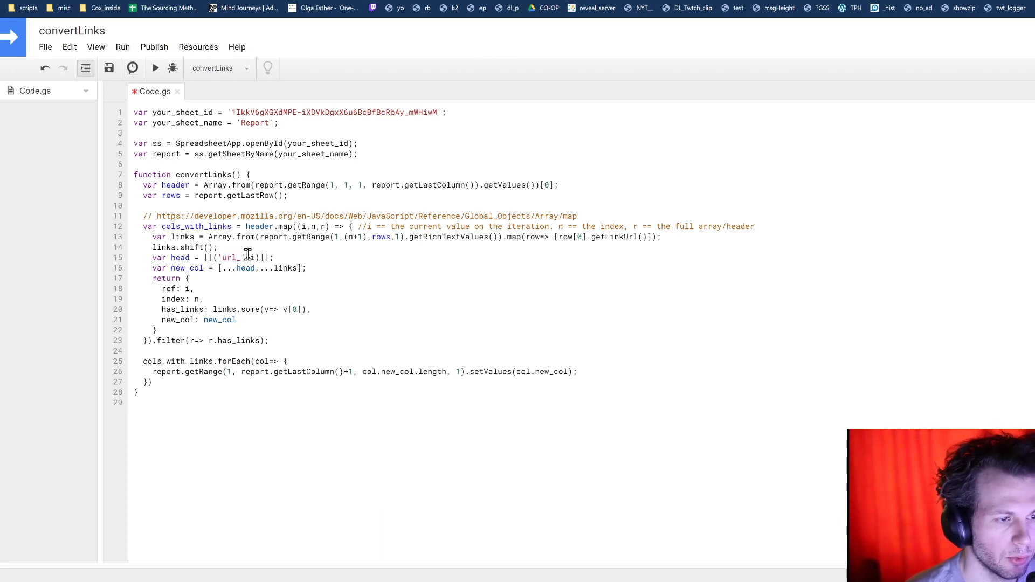
{"action": "double_click", "coordinate": [249, 257]}
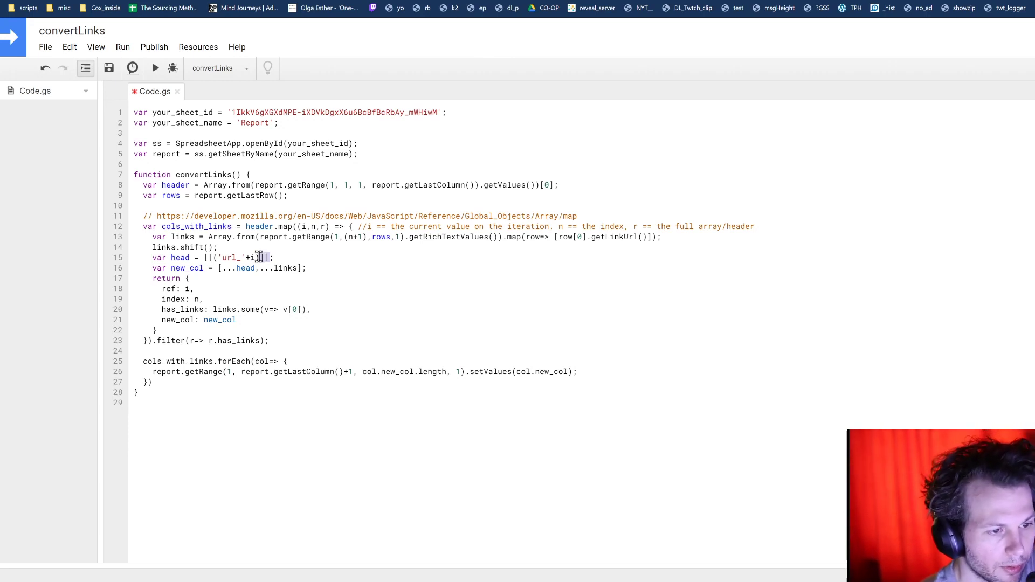
{"action": "double_click", "coordinate": [261, 268]}
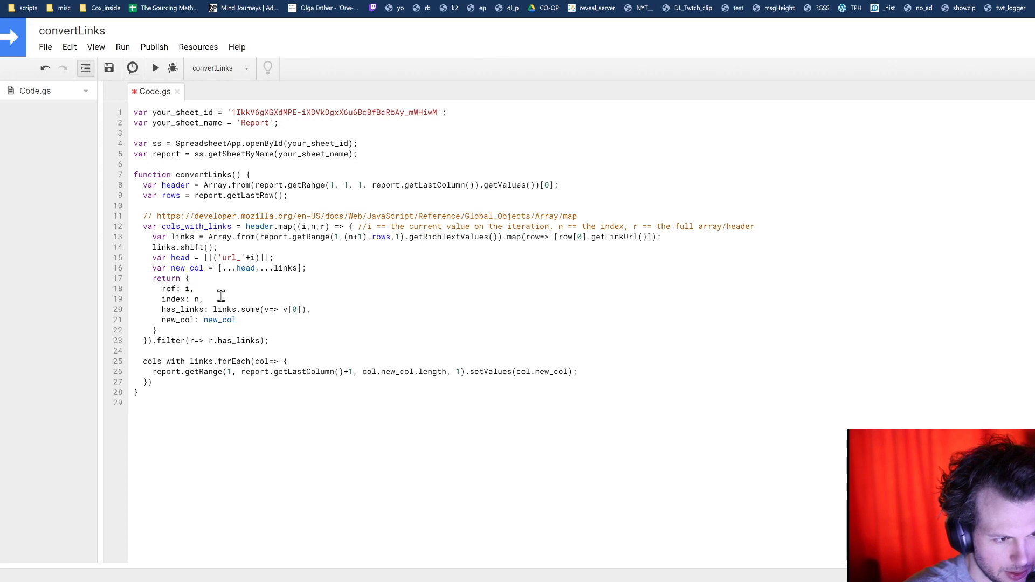
{"action": "mouse_move", "coordinate": [216, 300]}
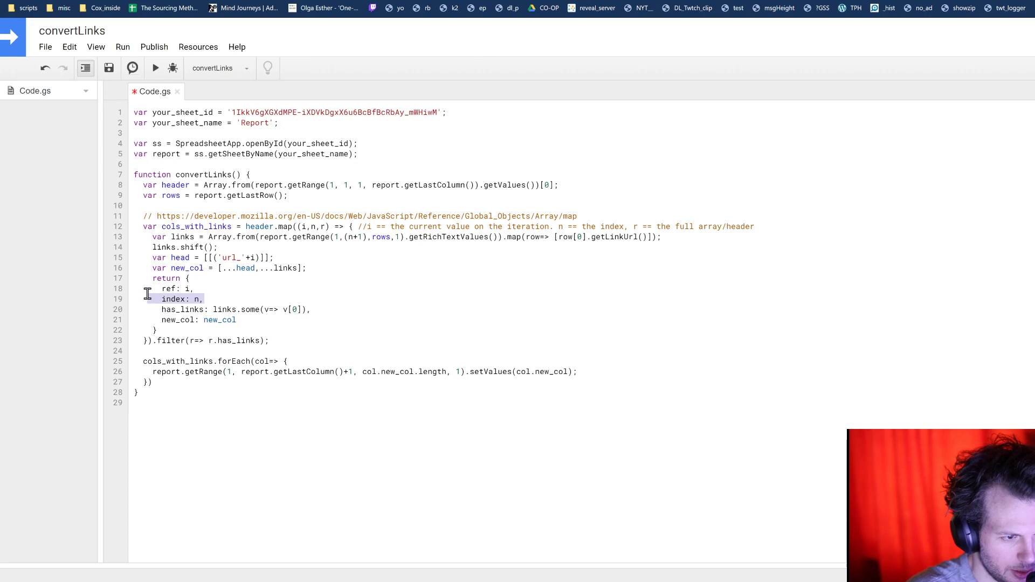
- Remove the ref and index entries, leaving has_links, new_col and links in the returned object
{"action": "key", "text": "Delete"}
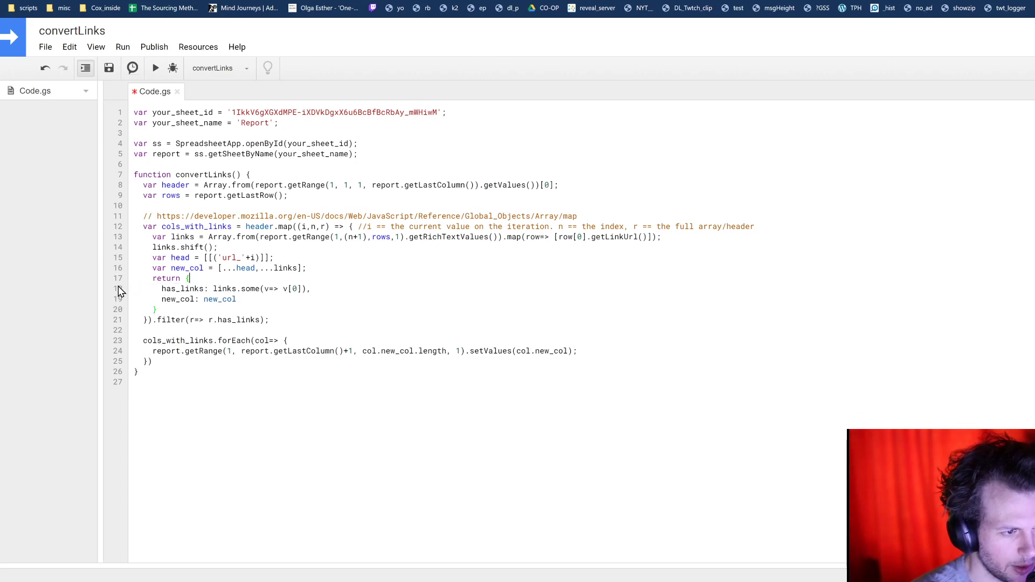
{"action": "double_click", "coordinate": [184, 289]}
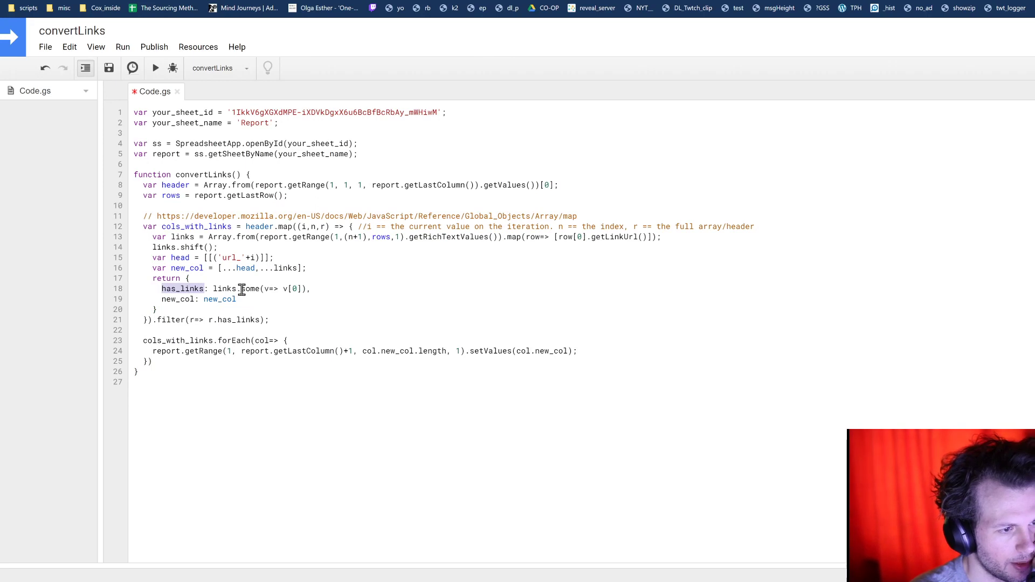
{"action": "double_click", "coordinate": [171, 299]}
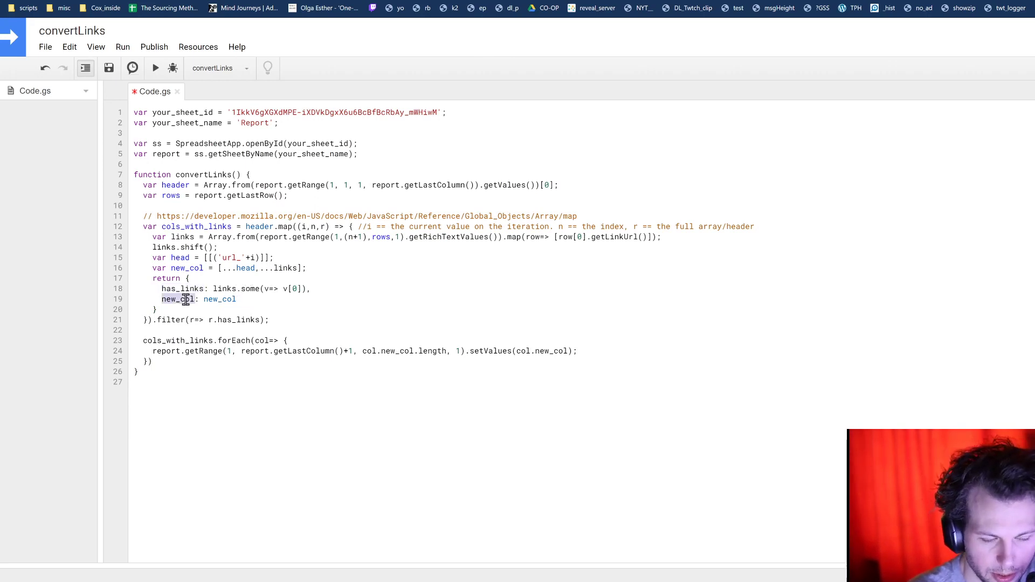
{"action": "double_click", "coordinate": [224, 289]}
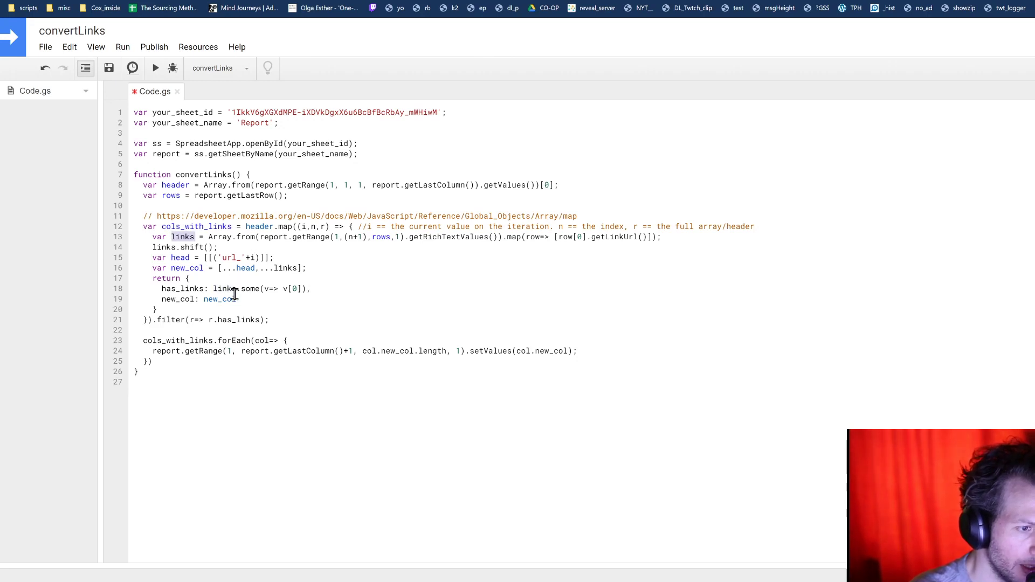
{"action": "double_click", "coordinate": [249, 289]}
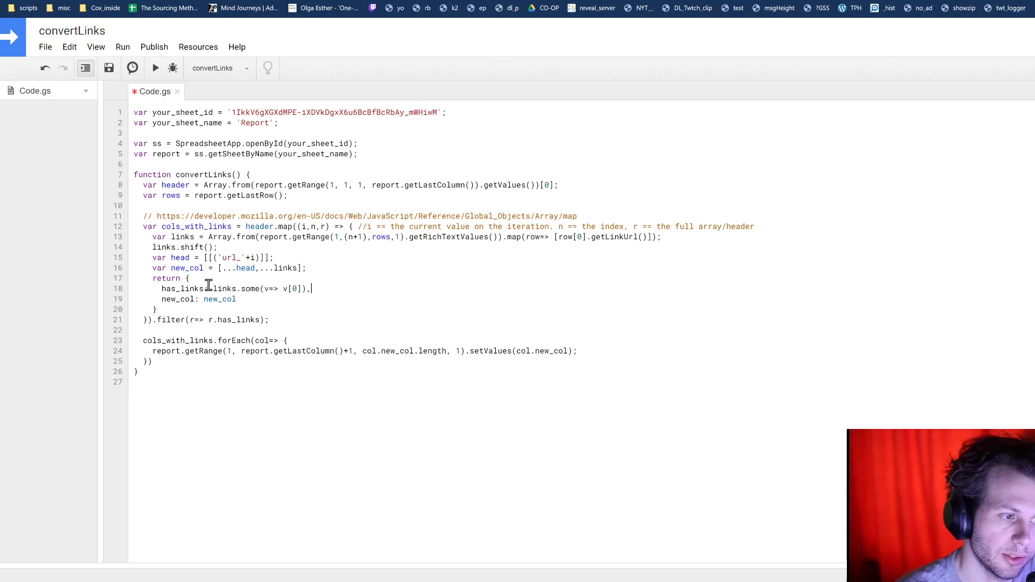
- Review the has_links filter and the forEach that writes each new column, then save with Ctrl+S
{"action": "double_click", "coordinate": [183, 289]}
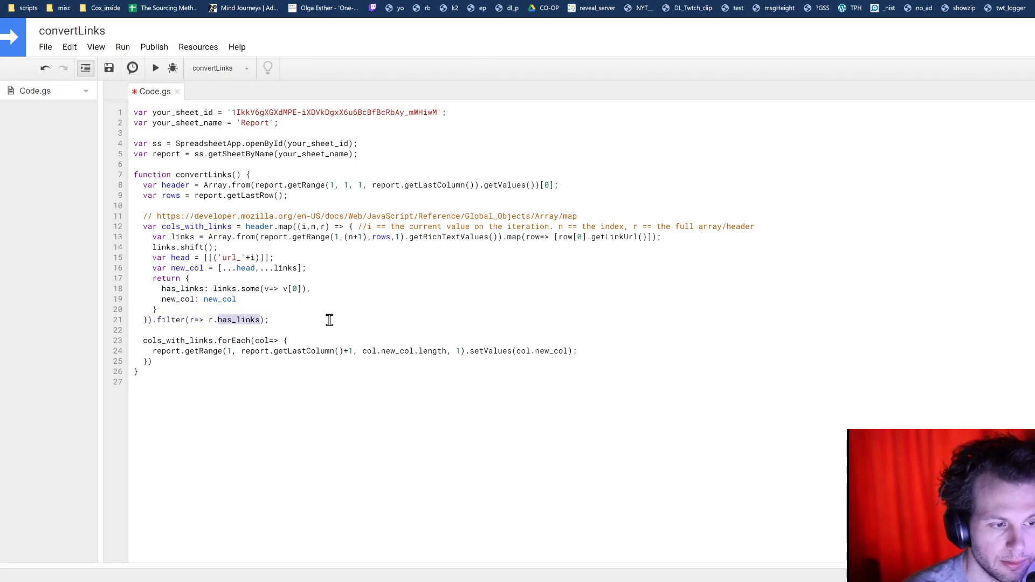
{"action": "double_click", "coordinate": [177, 340]}
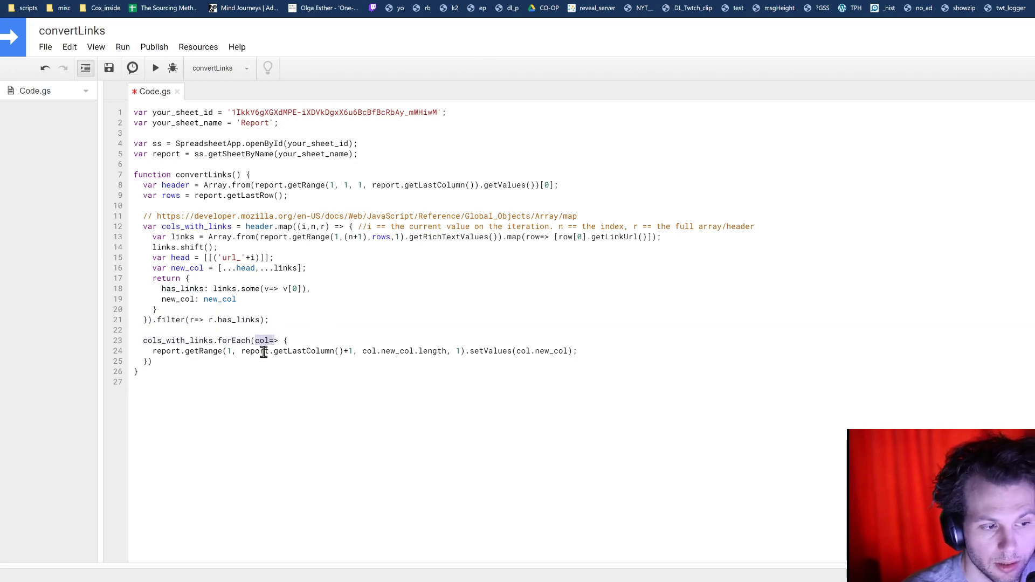
{"action": "left_click_drag", "start_coordinate": [208, 236], "coordinate": [189, 278]}
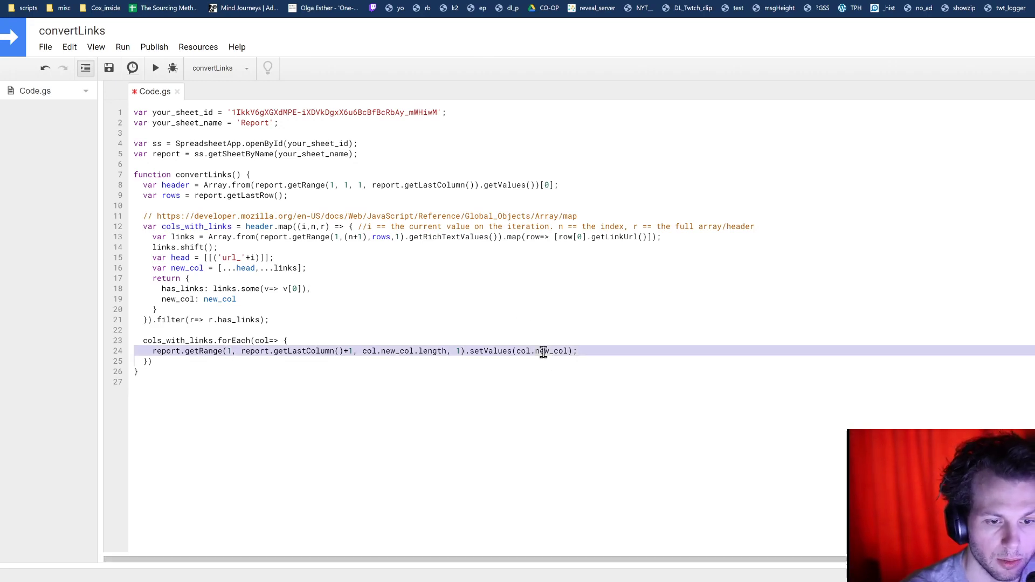
{"action": "key", "text": "ctrl+s"}
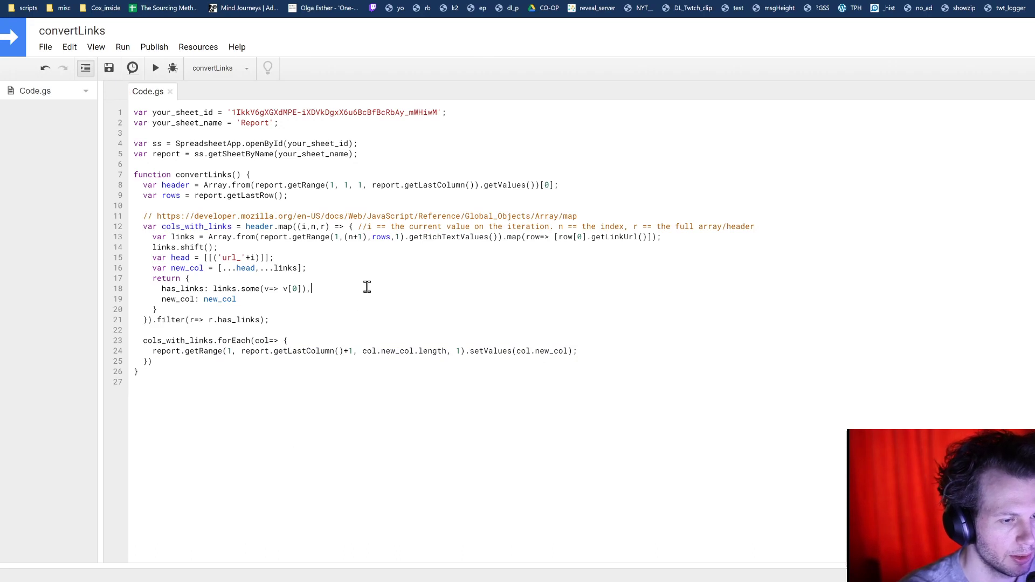
- Append an MDN Array.some reference comment after has_links and run convertLinks
{"action": "type", "text": "//https://developer.mozilla.org/en-US/docs/Web/JavaScript/Reference/Global_Objects/Array/some"}
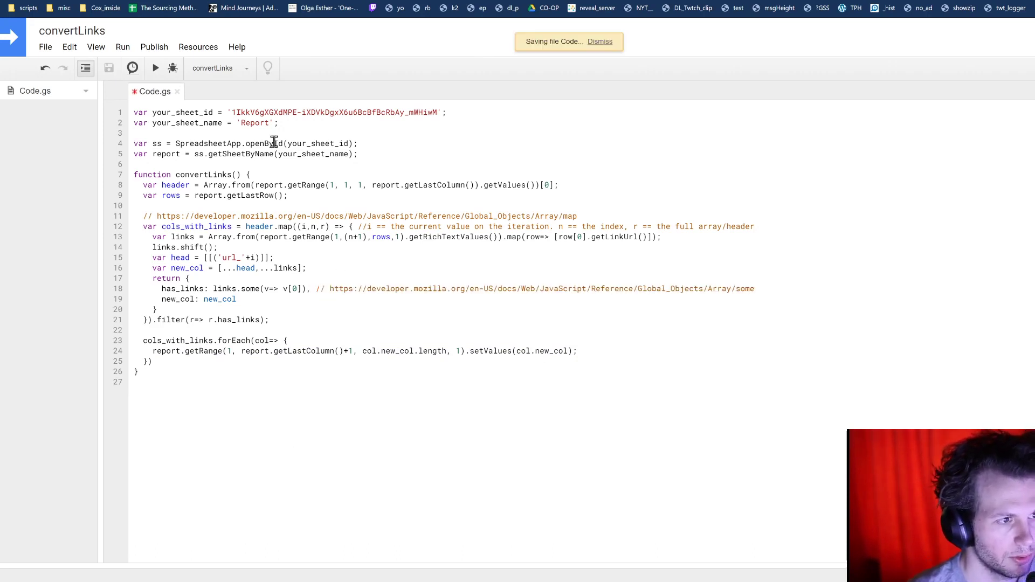
{"action": "left_click", "coordinate": [154, 67]}
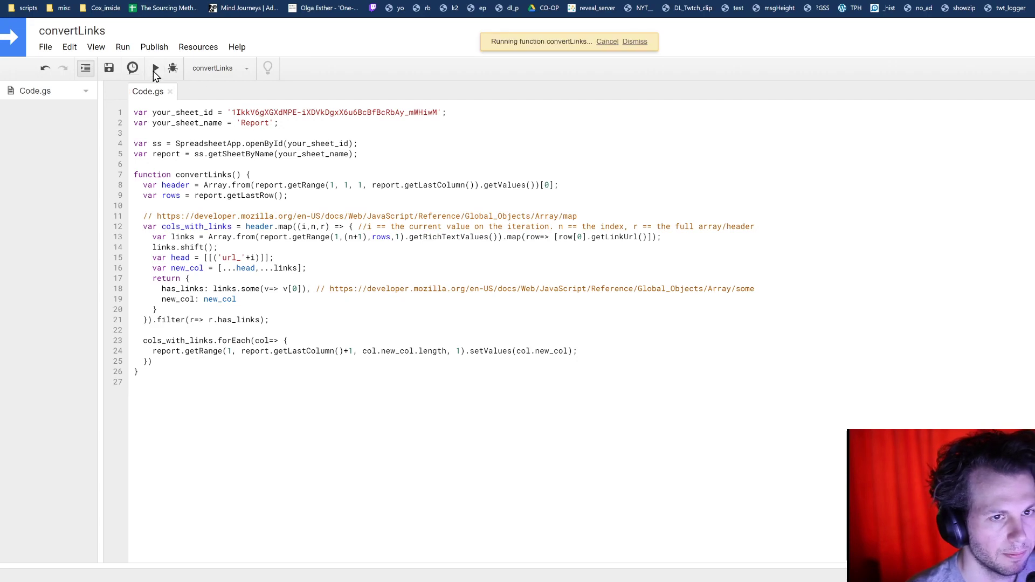
{"action": "mouse_move", "coordinate": [581, 279]}
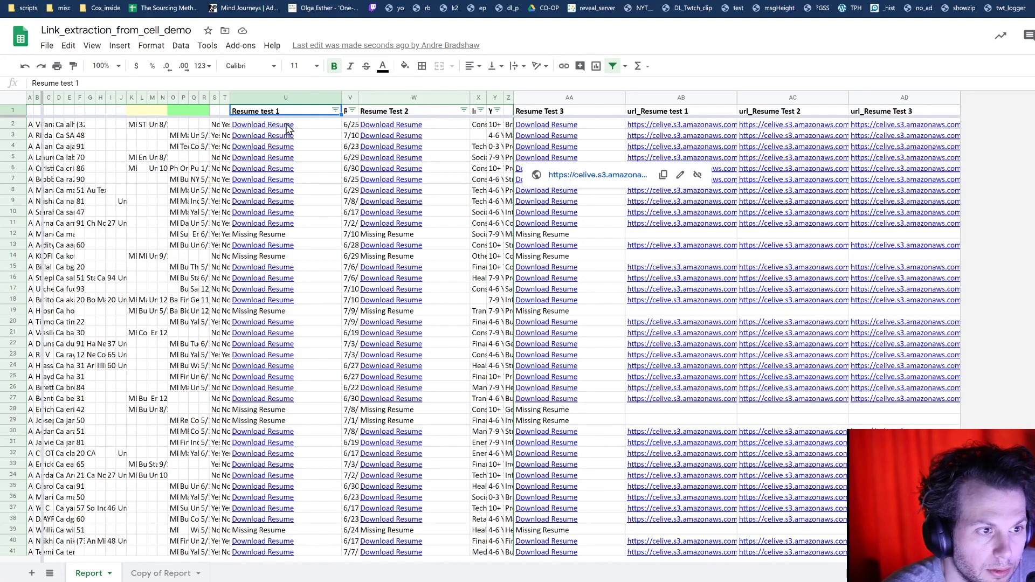
- Select the url_Resume test 1 column of extracted resume URLs on the Report sheet
{"action": "left_click", "coordinate": [681, 110]}
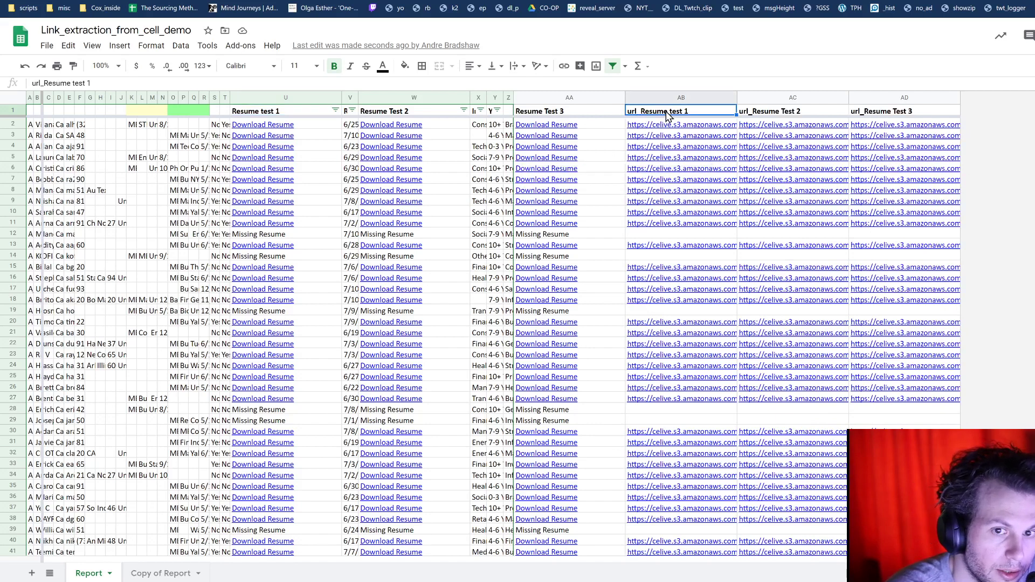
{"action": "left_click", "coordinate": [680, 97]}
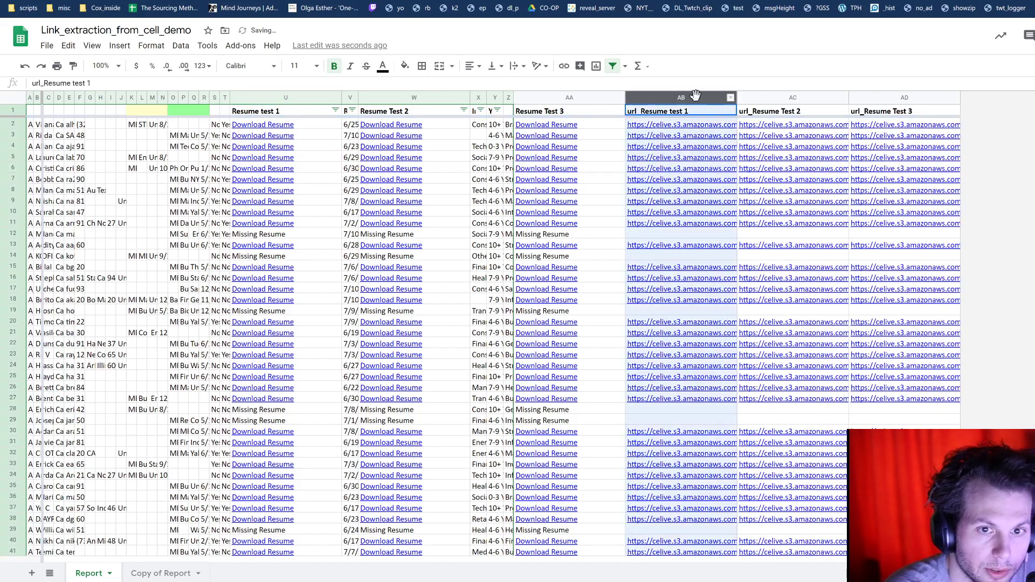